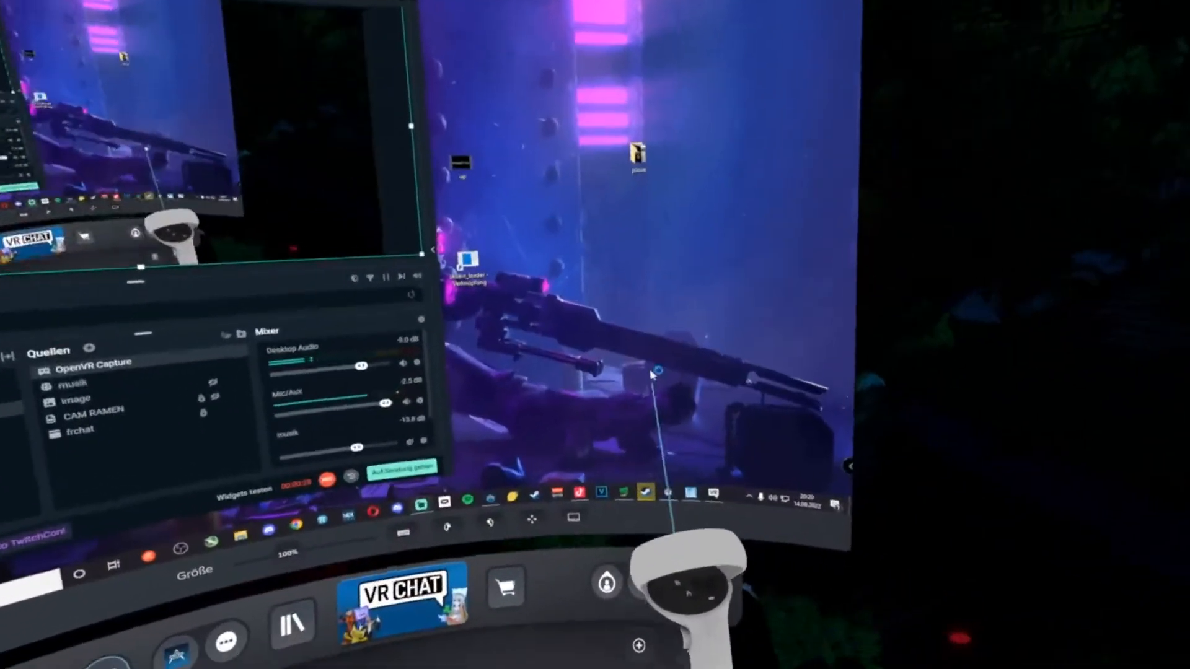
Right-click an empty spot on the desktop to show its context menu
right_click(629, 389)
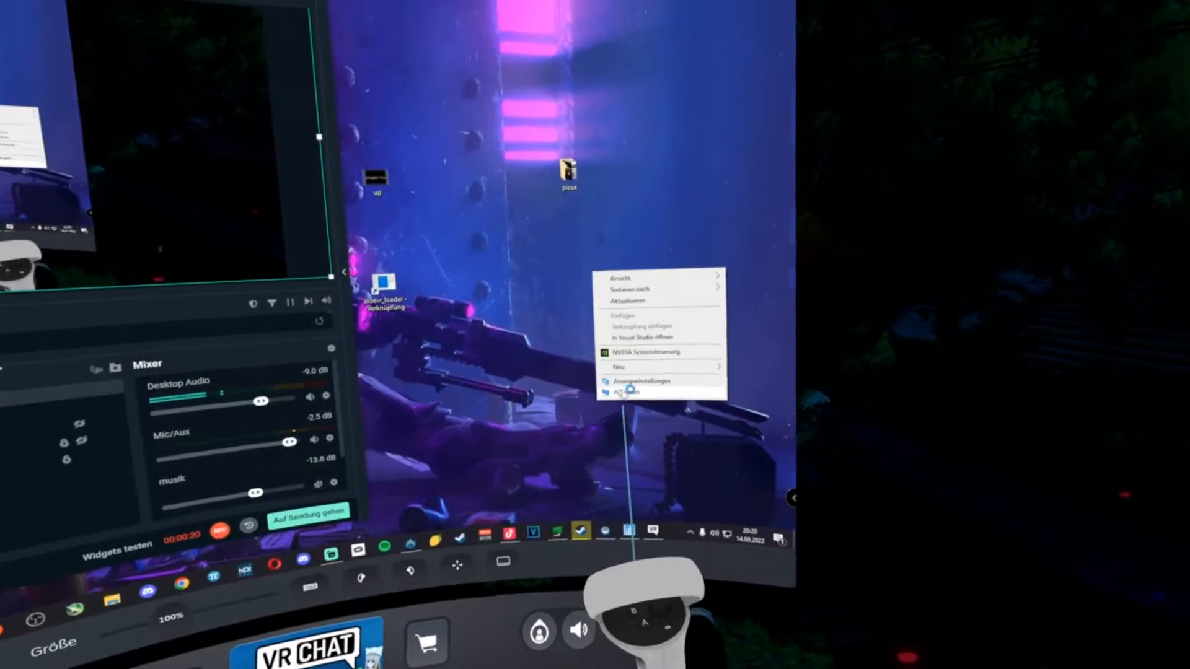
Open Anzeigeeinstellungen and set Bildschirmausrichtung to Hochformat (1080 × 1920)
left_click(636, 381)
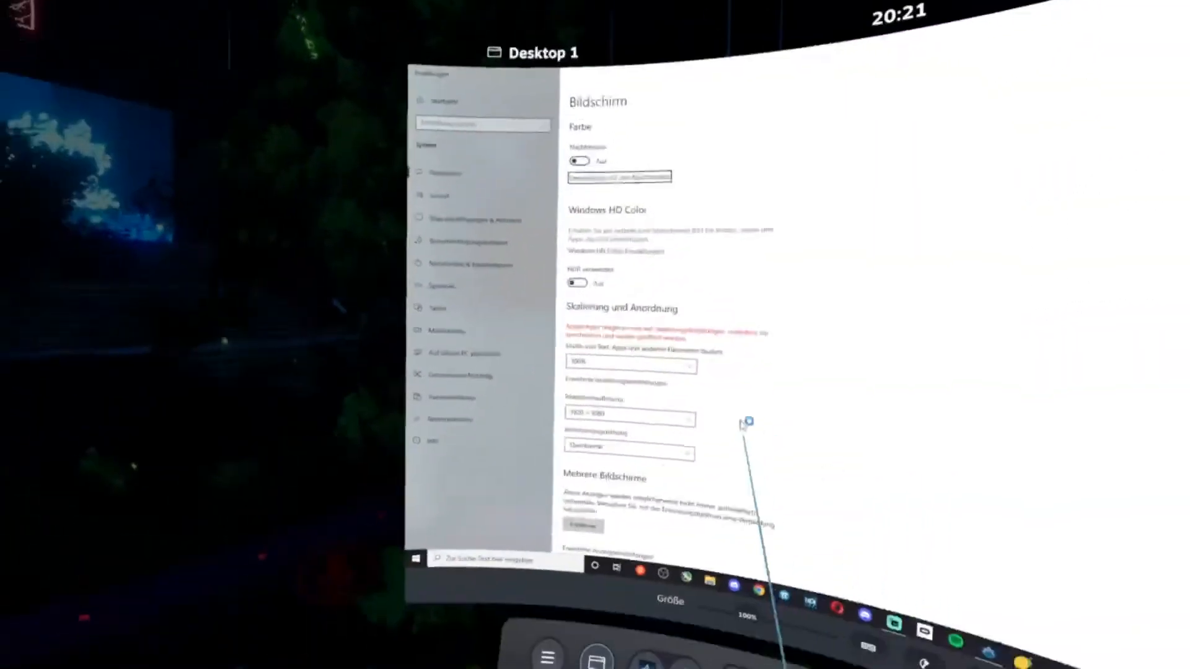
left_click(628, 453)
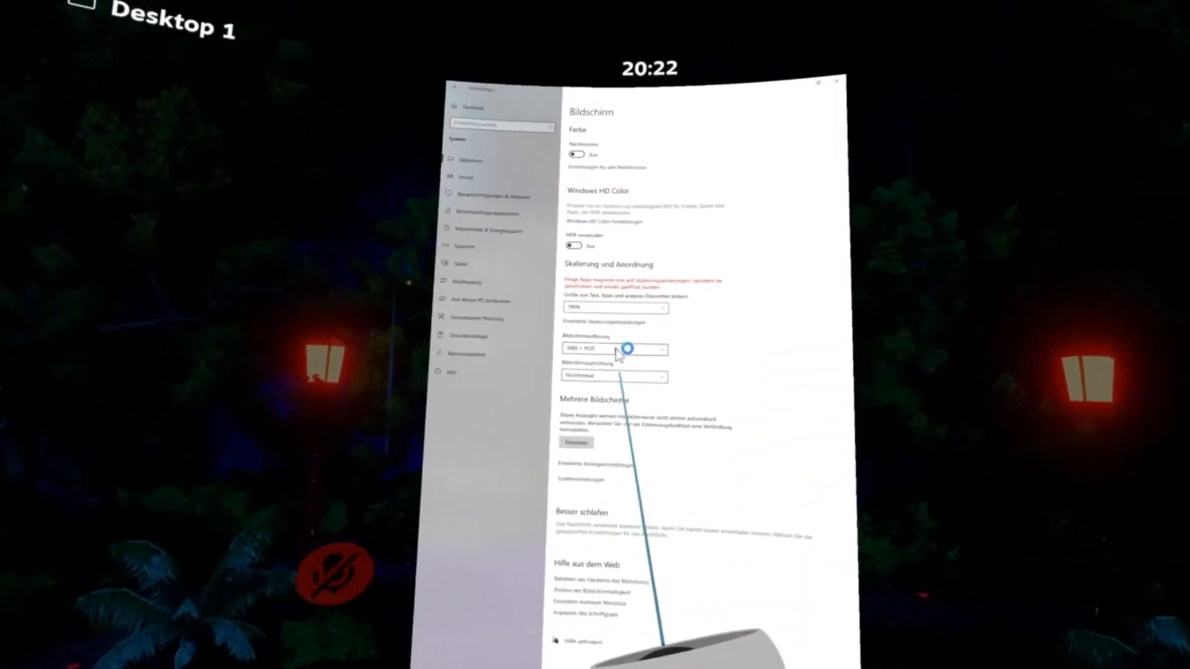
Set Bildschirmausrichtung to Querformat (1920 × 1080) and confirm with Beibehalten
left_click(617, 376)
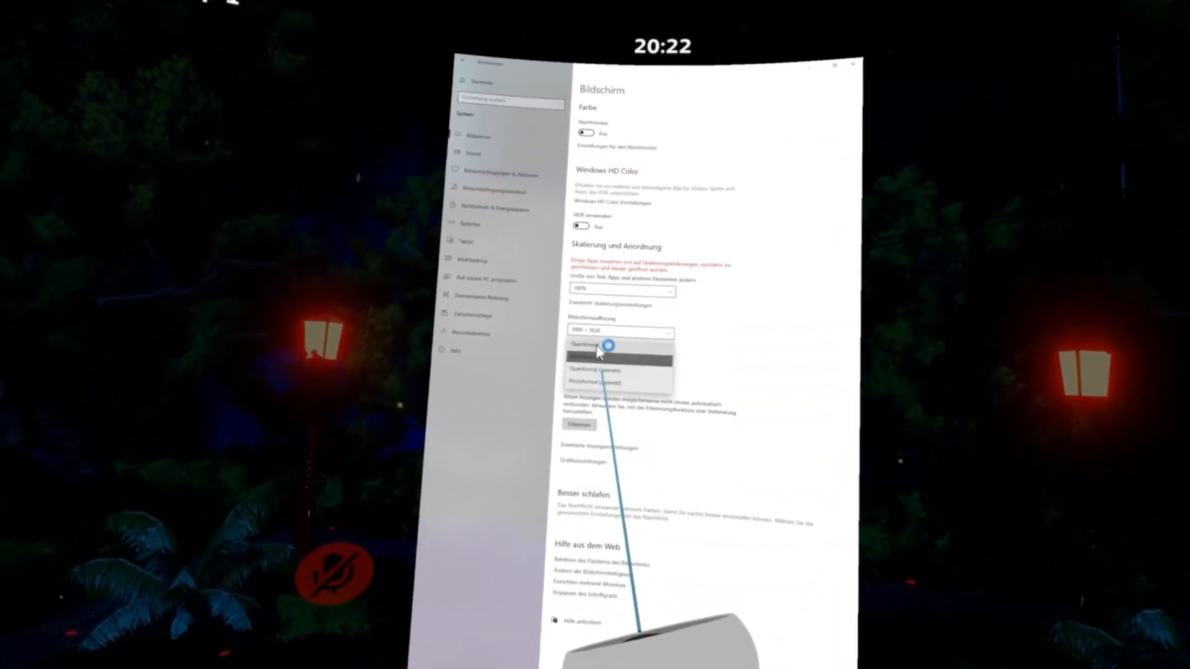
left_click(616, 369)
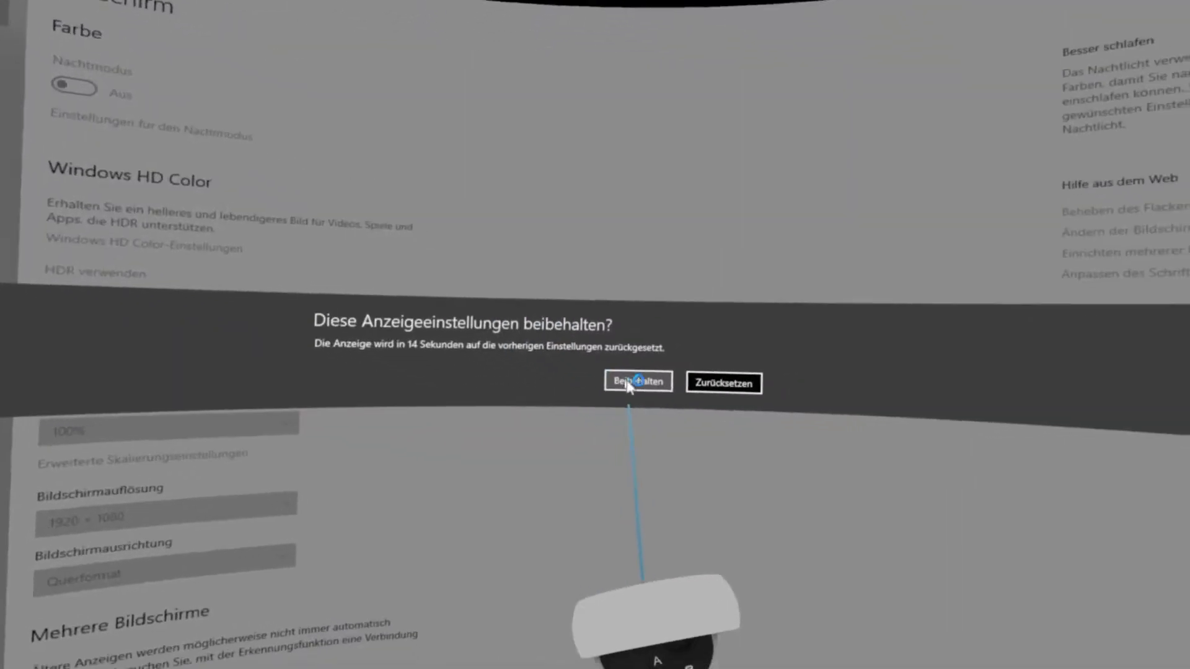
left_click(637, 382)
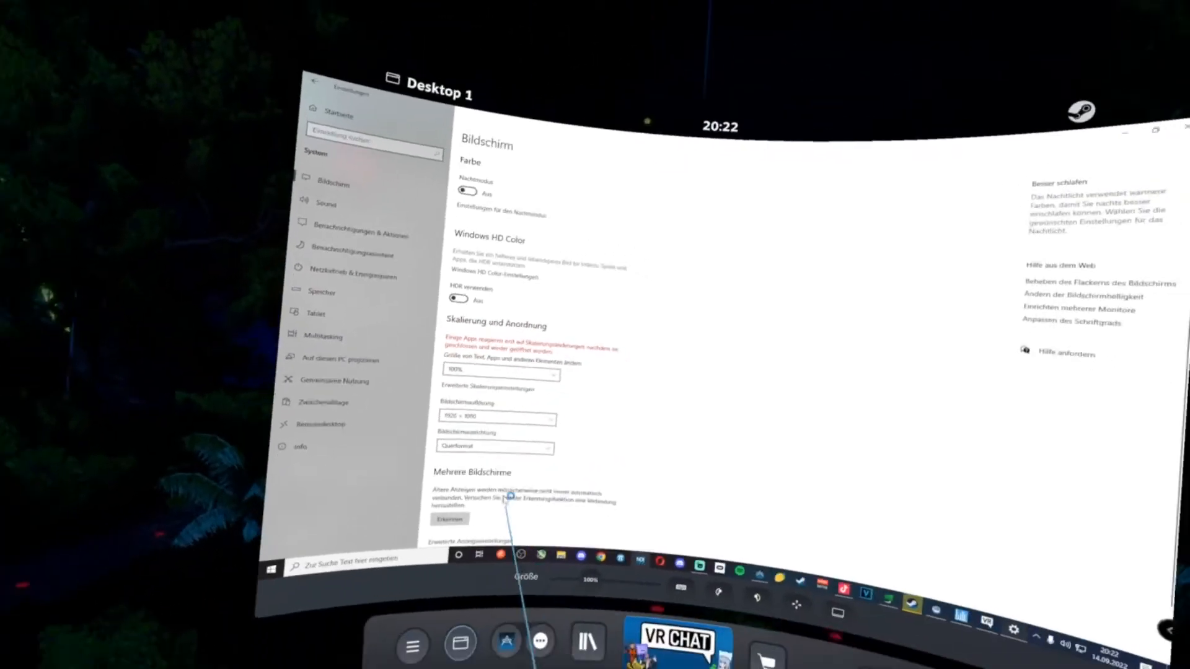